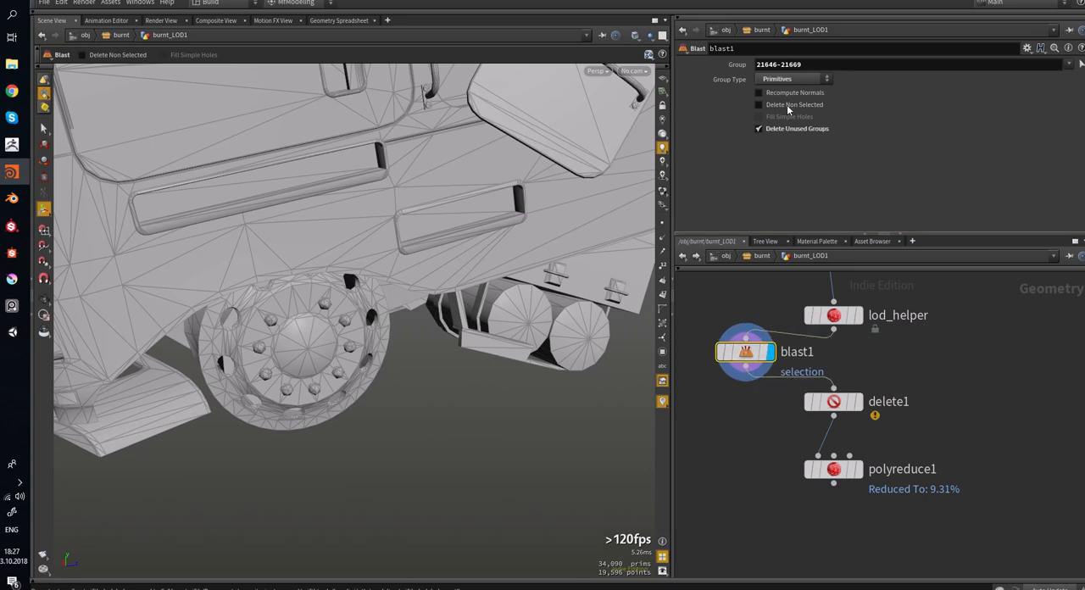
Enable Delete Non Selected on blast1 and read the isolated 24-polygon part's info.
click(759, 104)
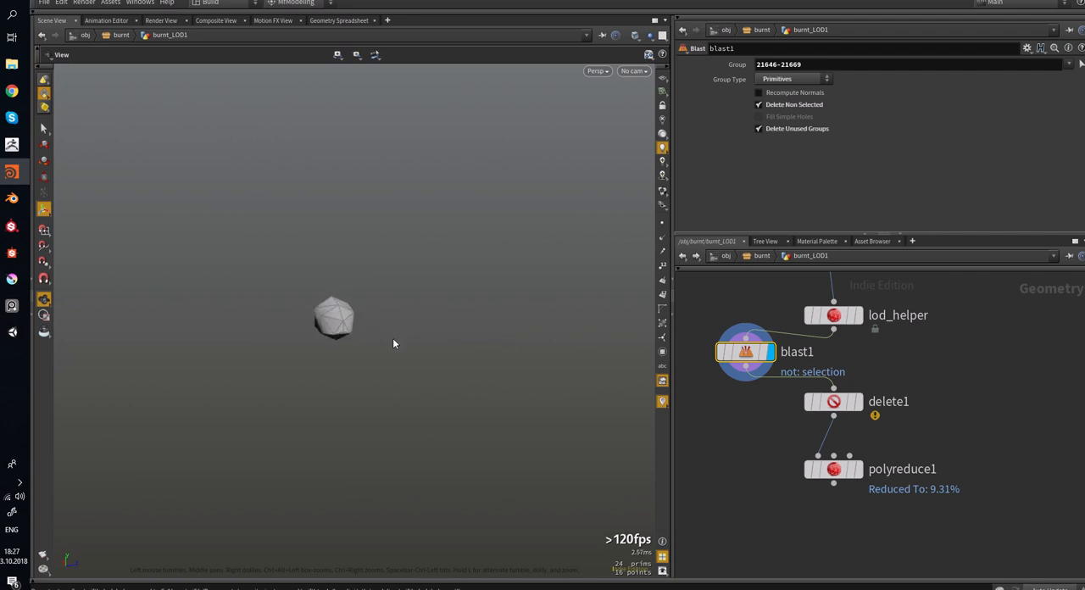
click(745, 351)
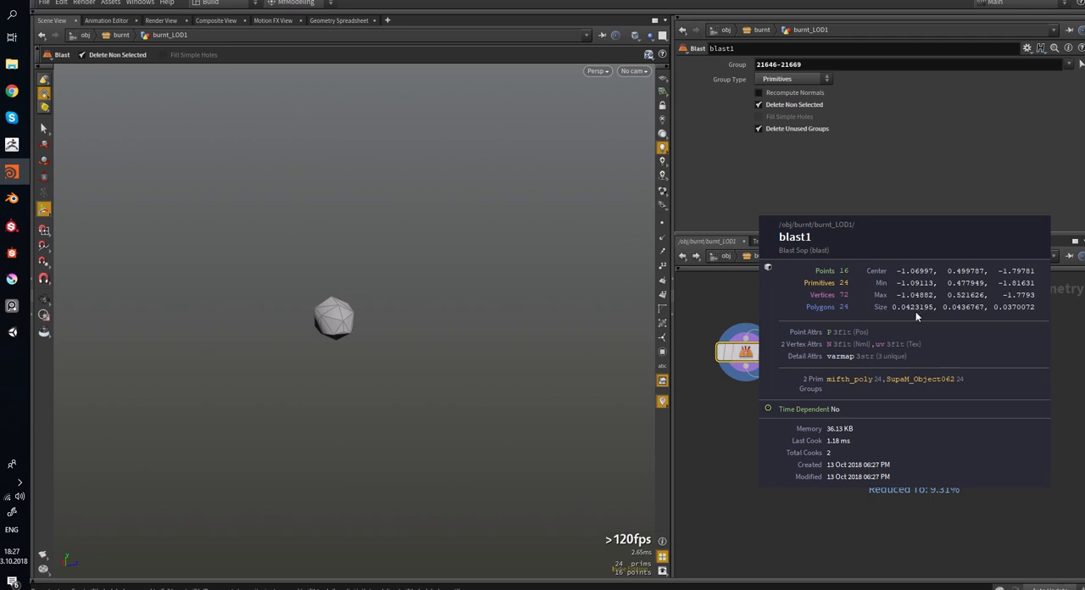
mouse_move(820, 306)
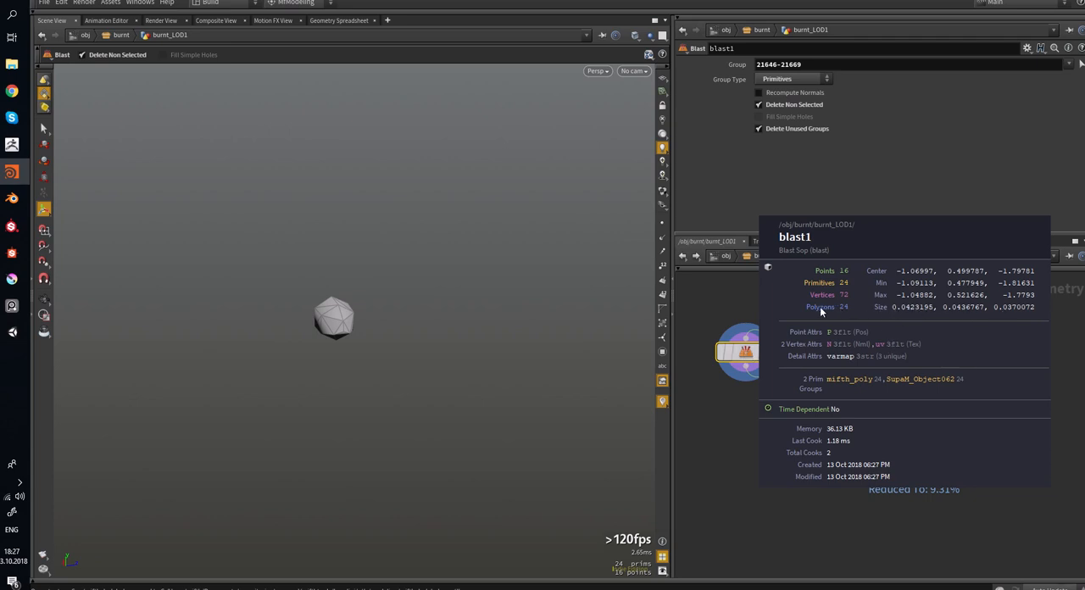
mouse_move(915, 315)
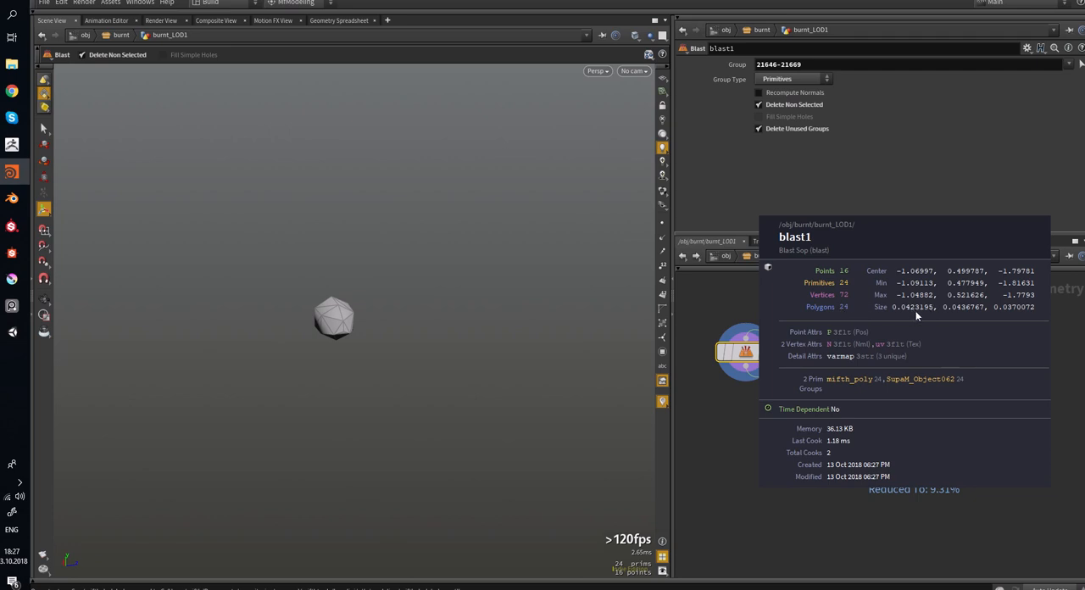
mouse_move(915, 315)
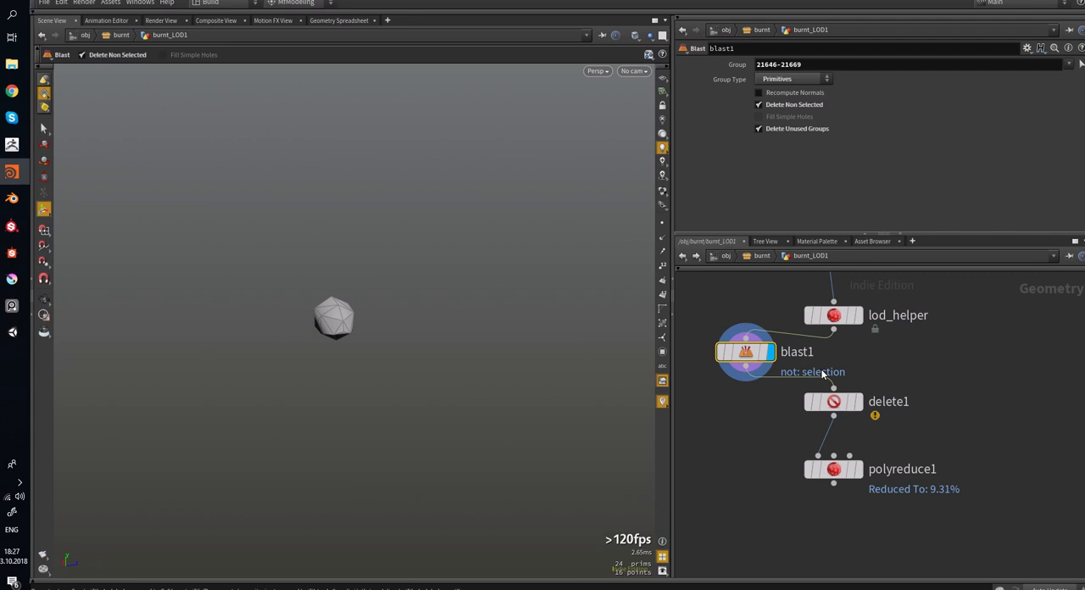
Enter 0.05 as lod_helper's Bounds Size, then orbit the truck to inspect small parts.
click(833, 314)
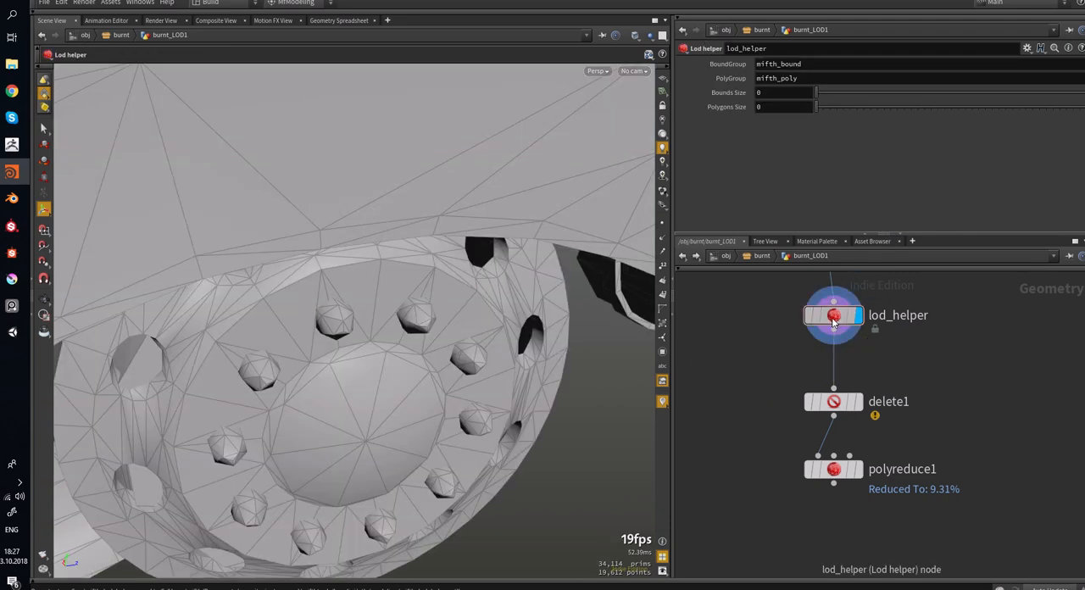
click(783, 92)
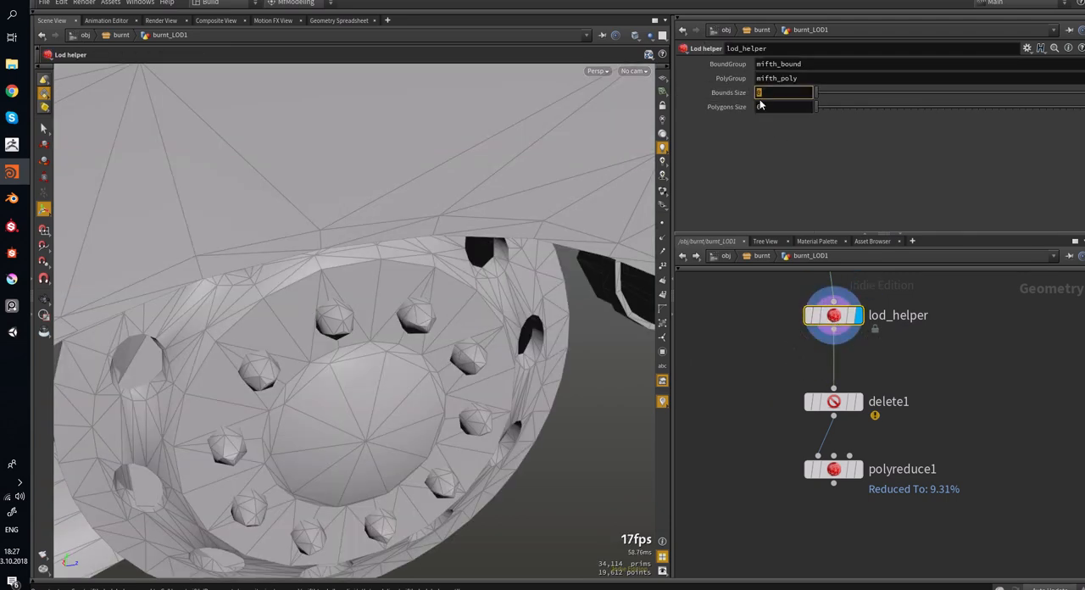
text(0.8)
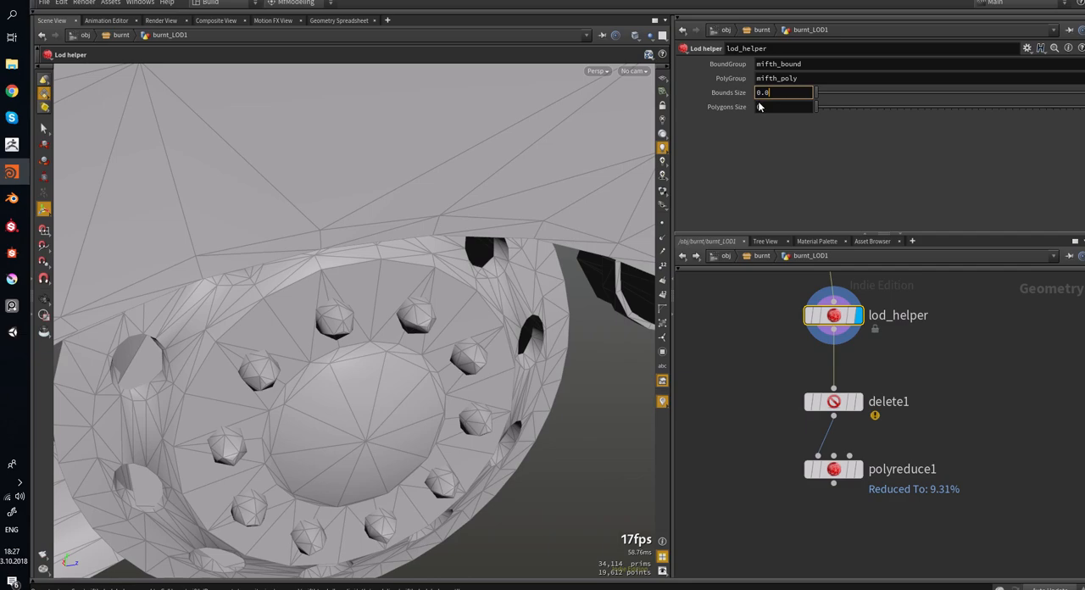
text(0.05)
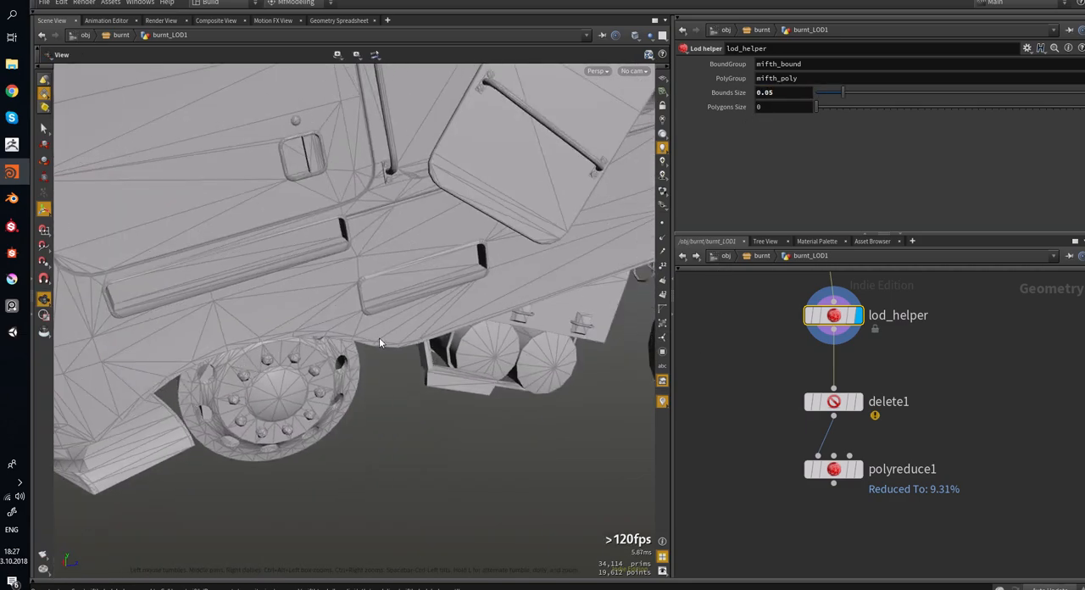
drag(380, 343, 416, 286)
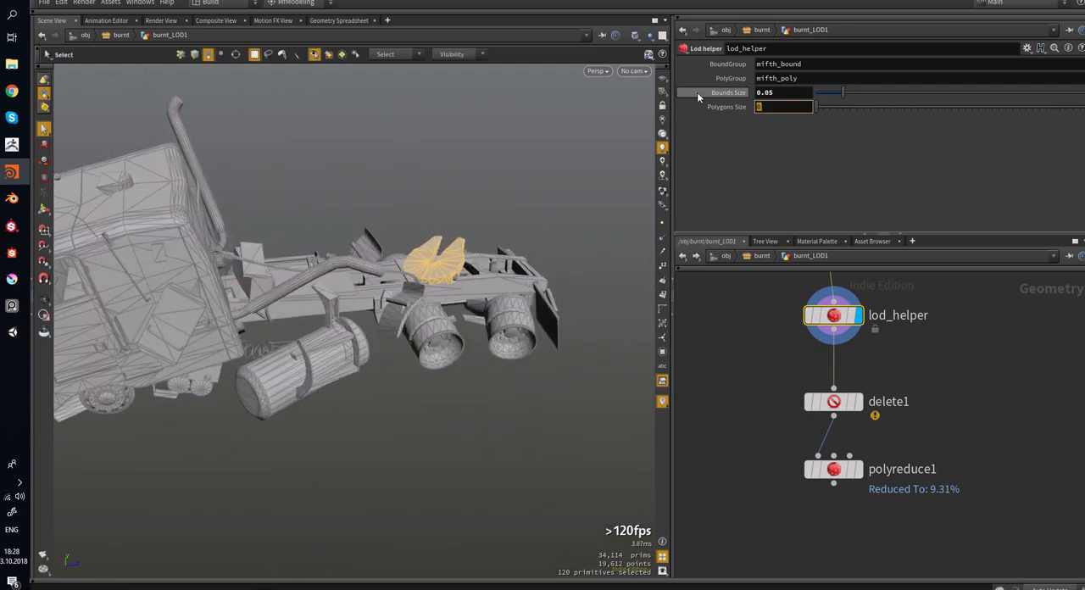
mouse_move(711, 100)
text(130)
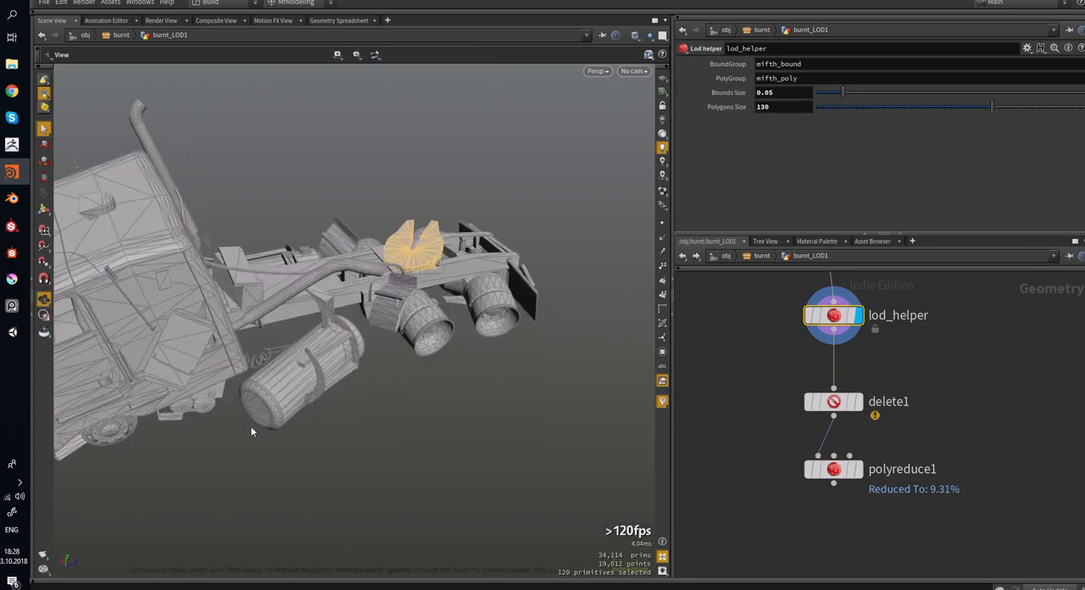
Select the delete1 node to show its mifth_bound deletion settings.
click(834, 401)
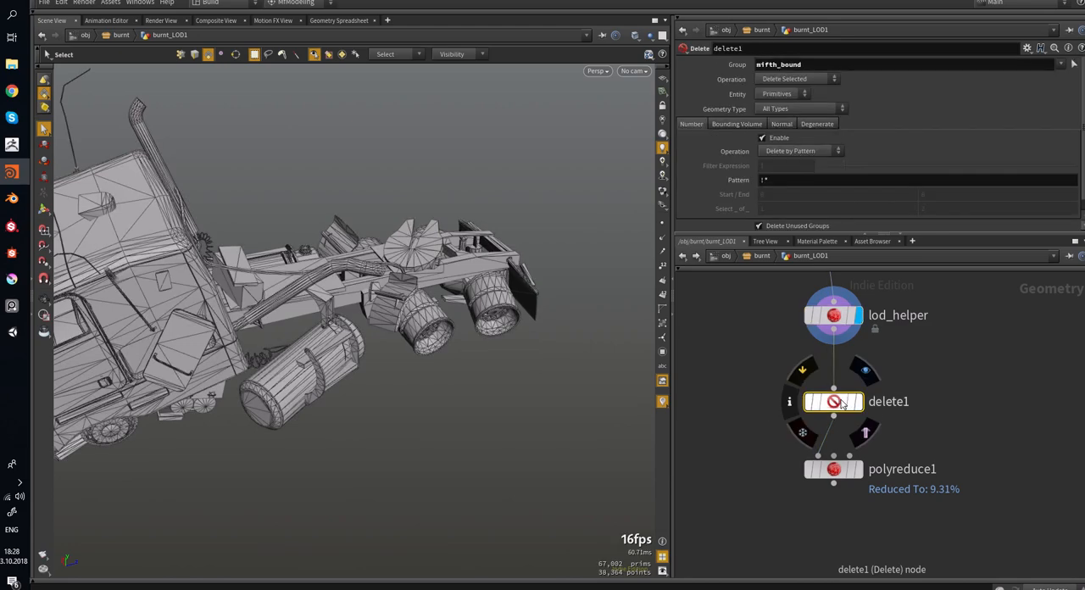
Select lod_helper to inspect its mifth_bound and mifth_poly group counts.
click(833, 314)
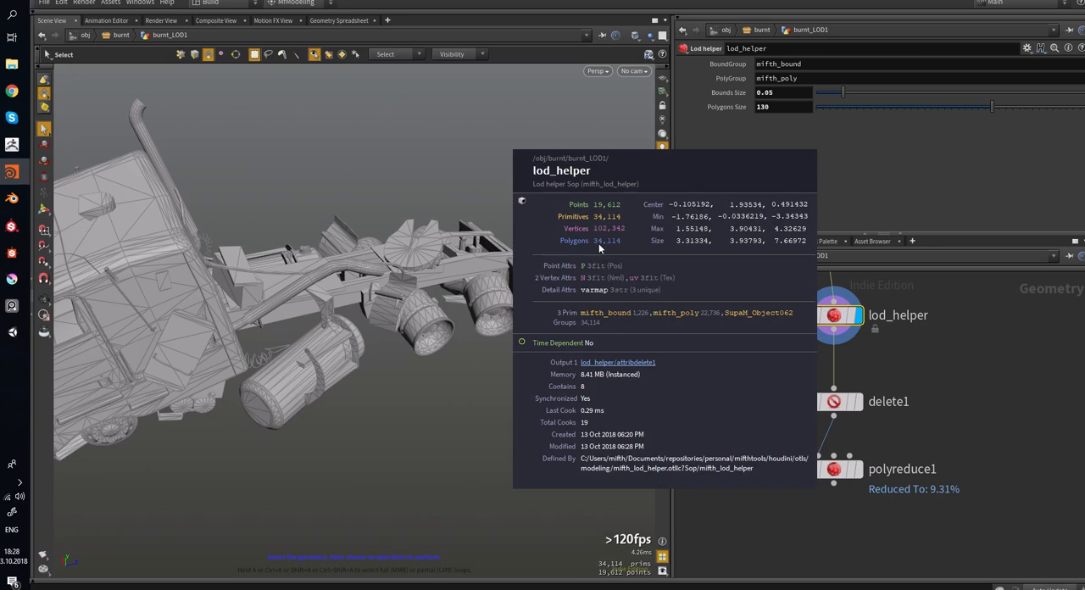
mouse_move(613, 322)
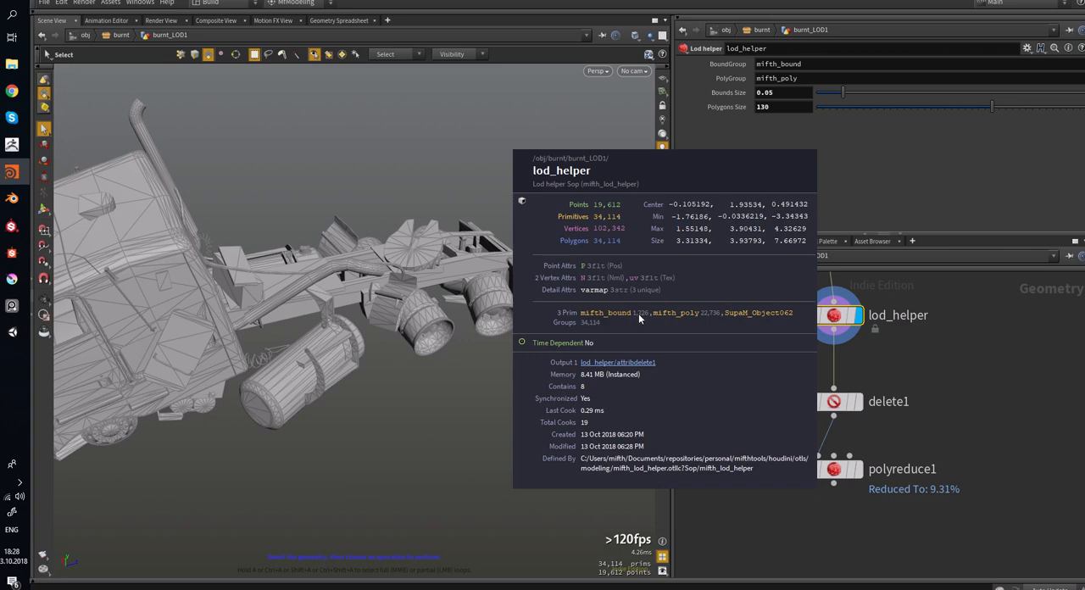
mouse_move(637, 319)
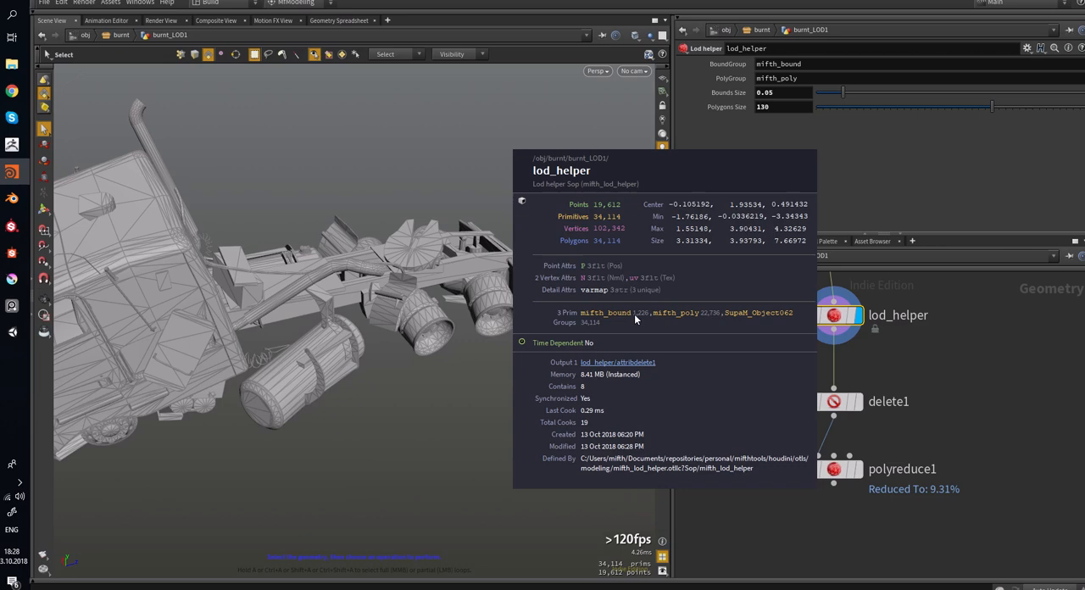
mouse_move(688, 319)
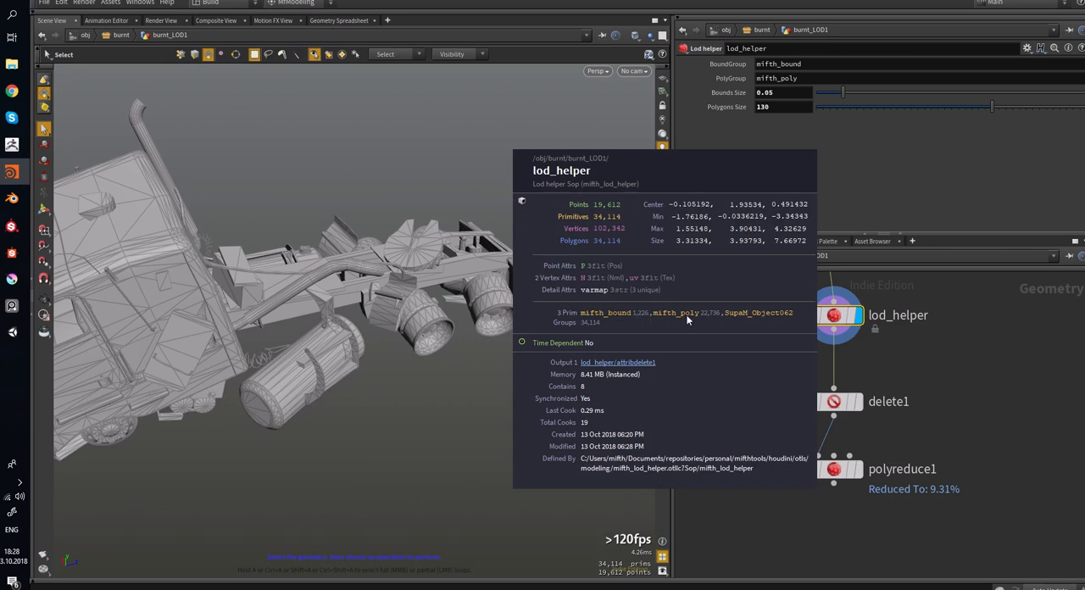
mouse_move(682, 321)
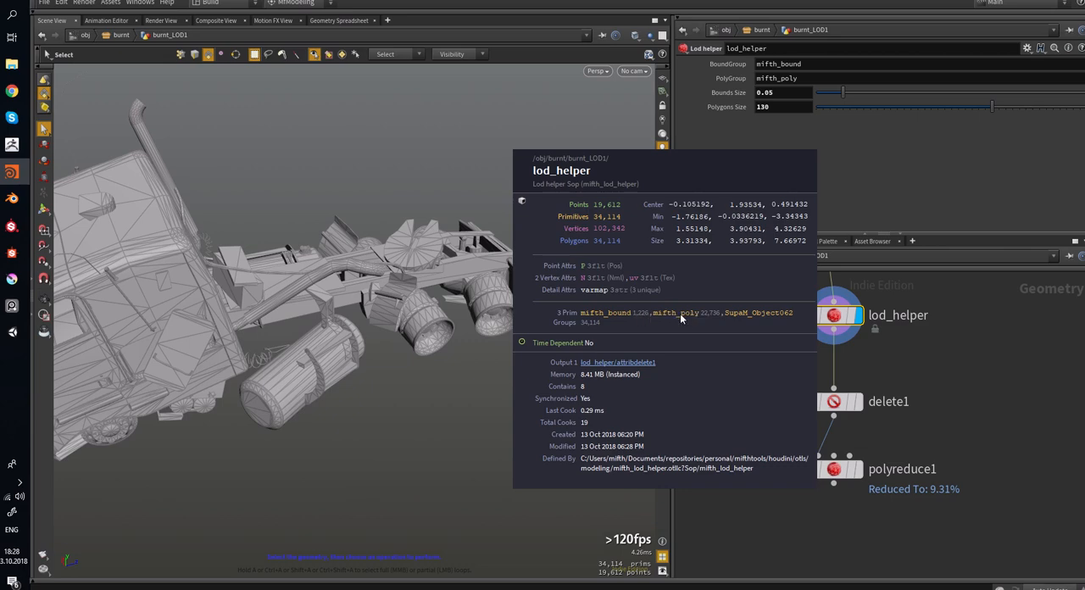
mouse_move(706, 318)
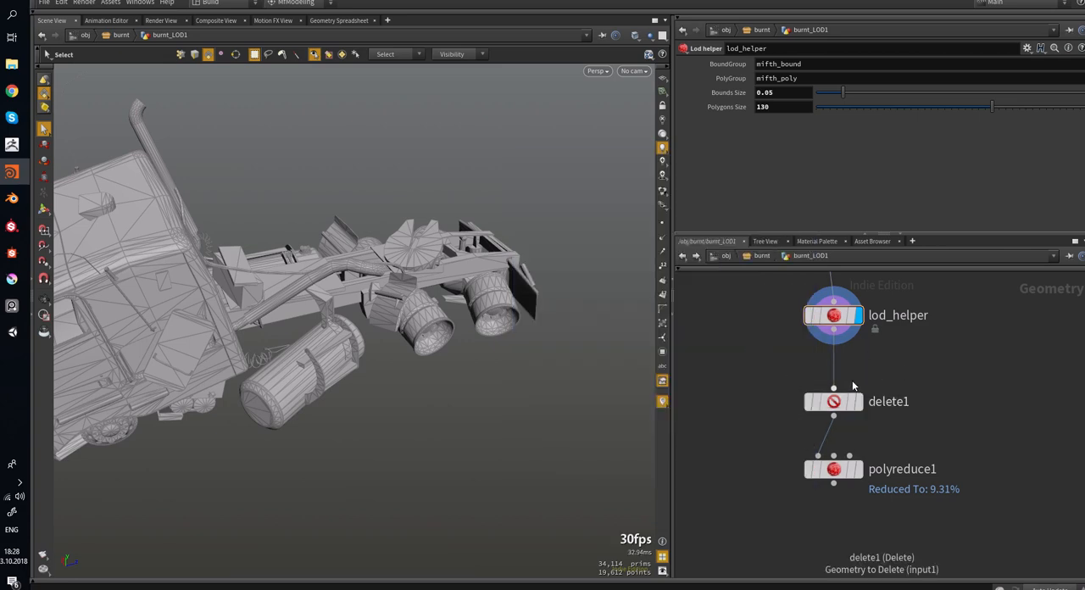
Display the delete1 output, leaving 32,888 truck primitives.
click(832, 401)
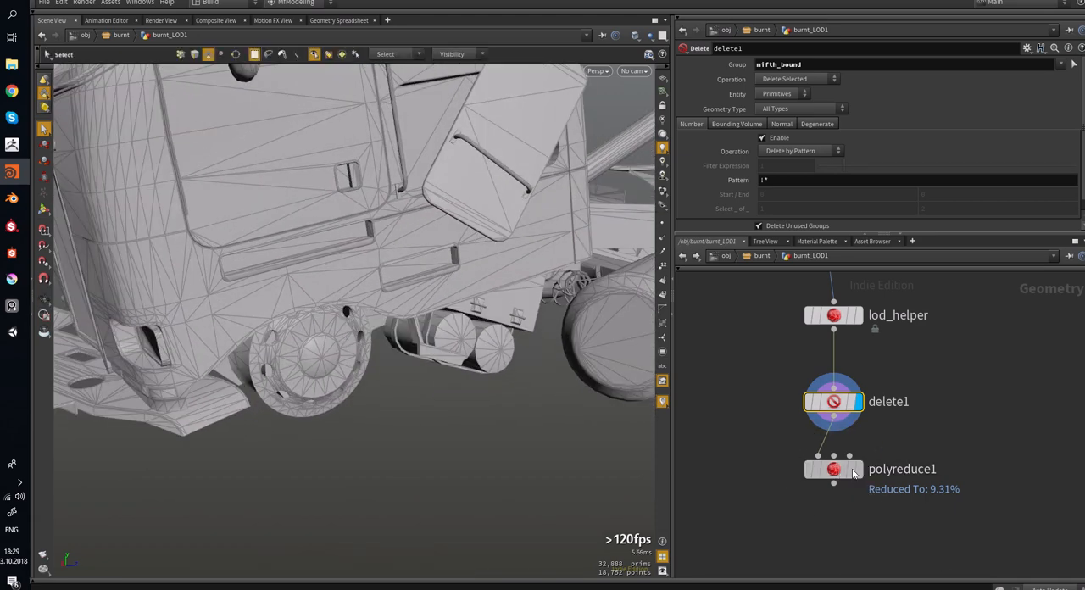
Set polyreduce1 Percent To Keep to 35.7, check a small part, then reselect lod_helper.
click(833, 468)
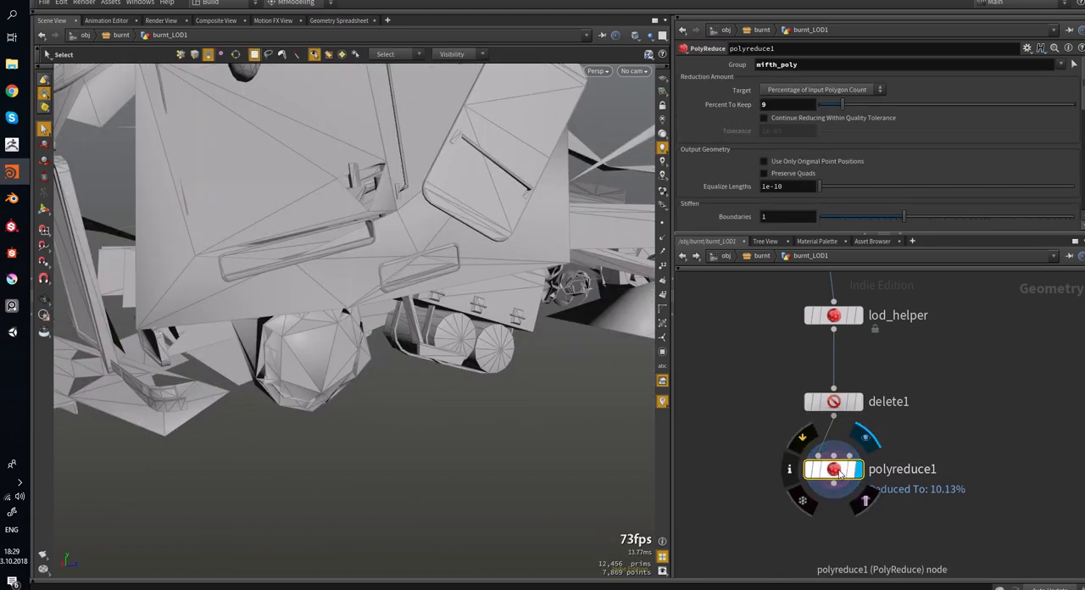
drag(835, 104, 930, 103)
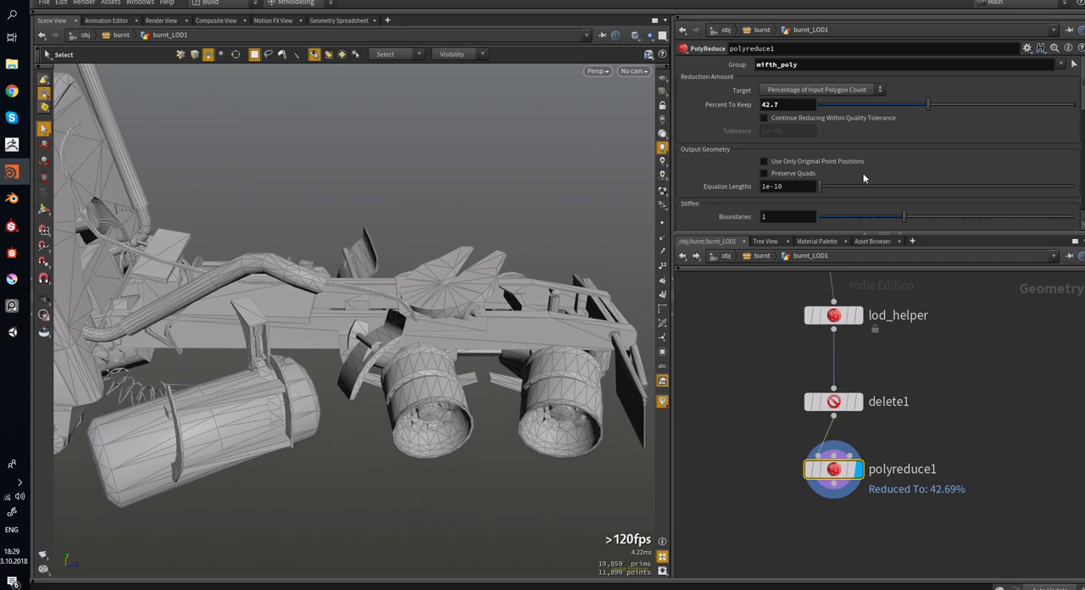
drag(926, 103, 879, 104)
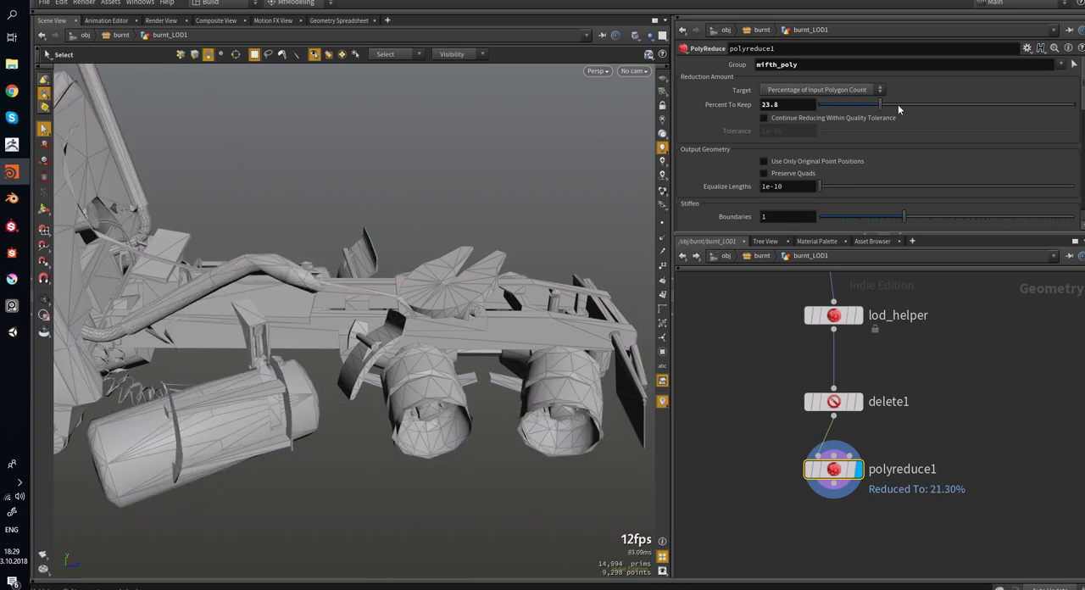
drag(879, 104, 912, 103)
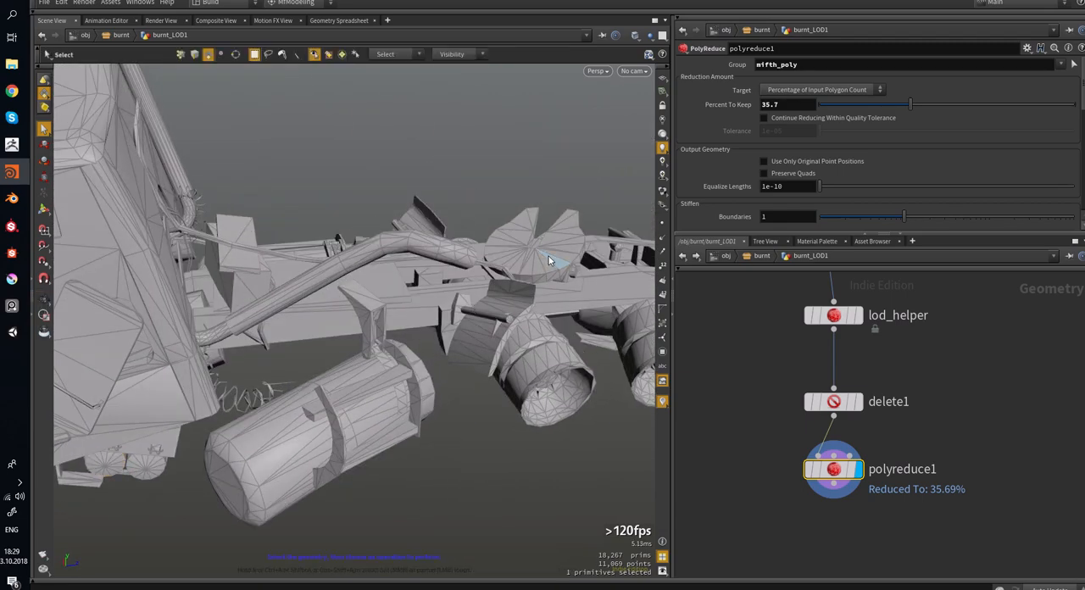
click(547, 259)
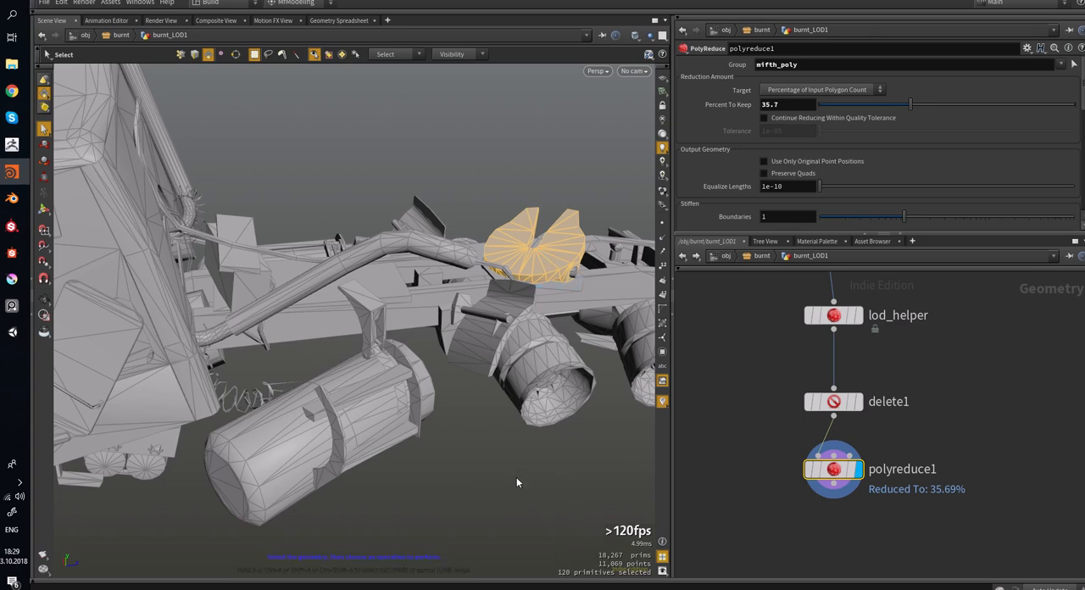
click(833, 315)
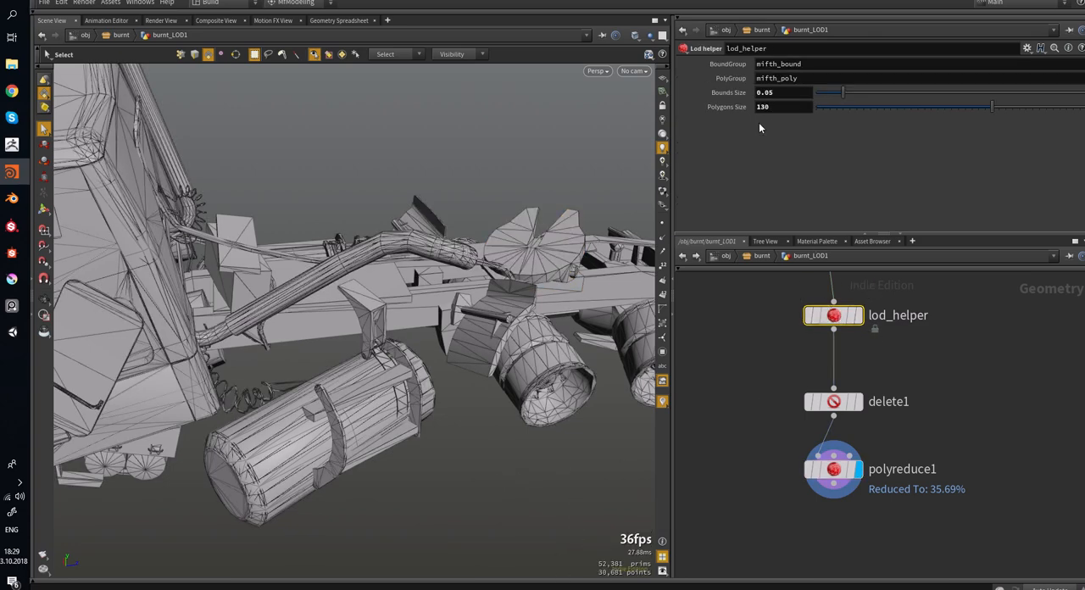